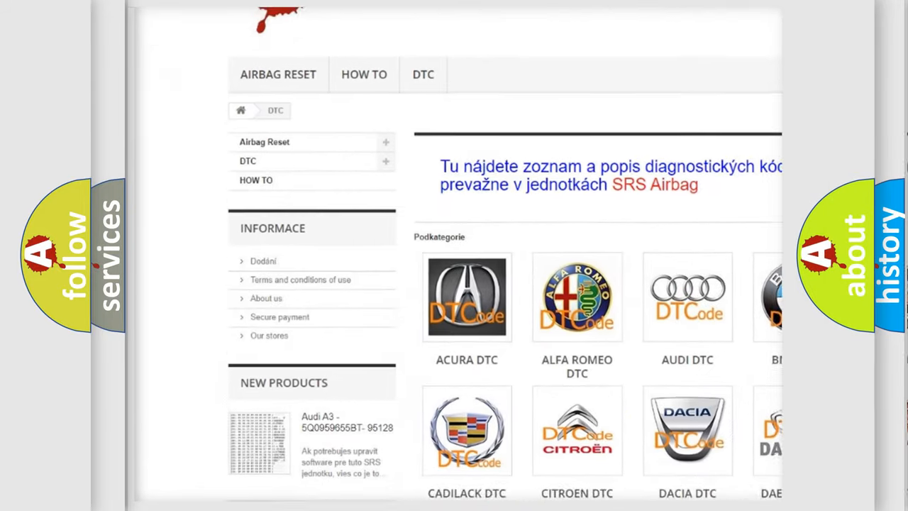
Scroll through the DTC category page to find the Dodge DTC code list
scroll(down, 3)
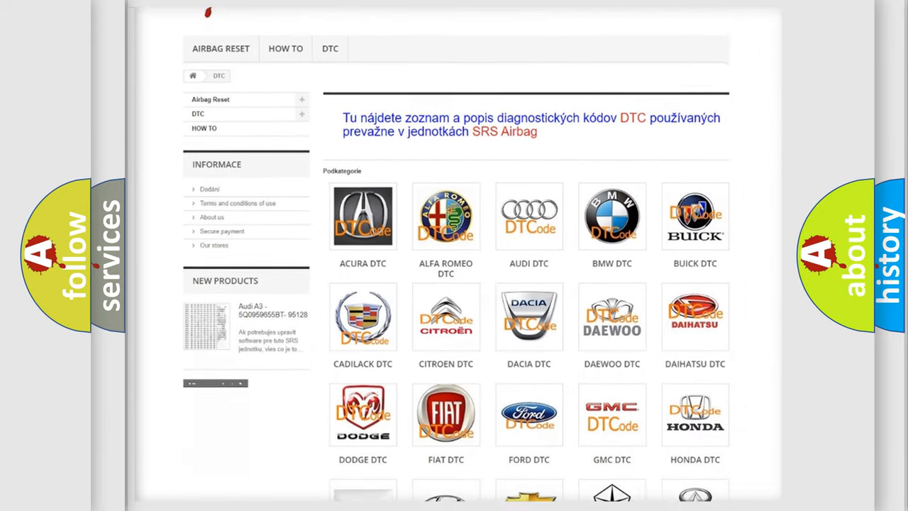
scroll(down, 3)
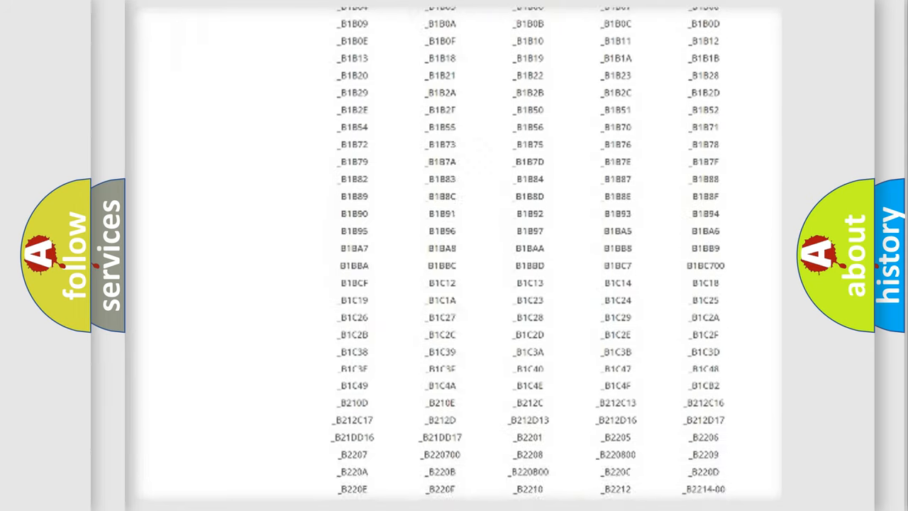
scroll(down, 3)
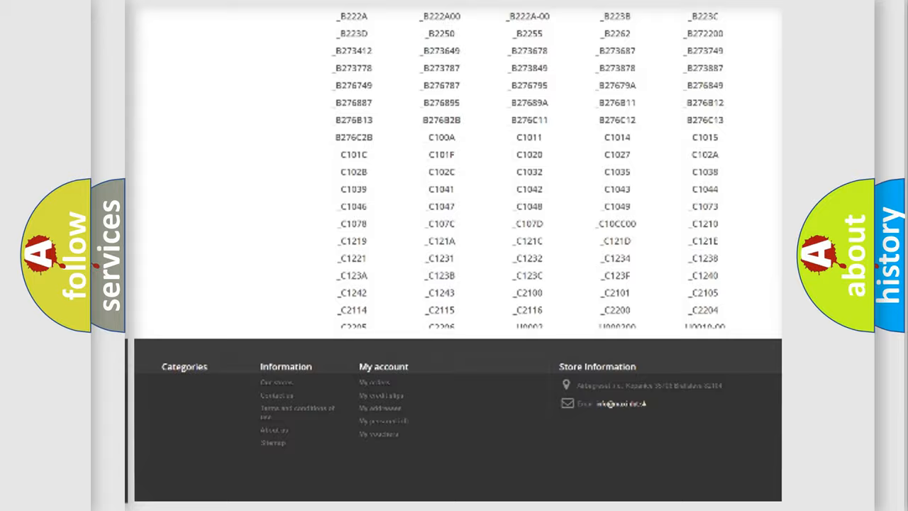
scroll(up, 3)
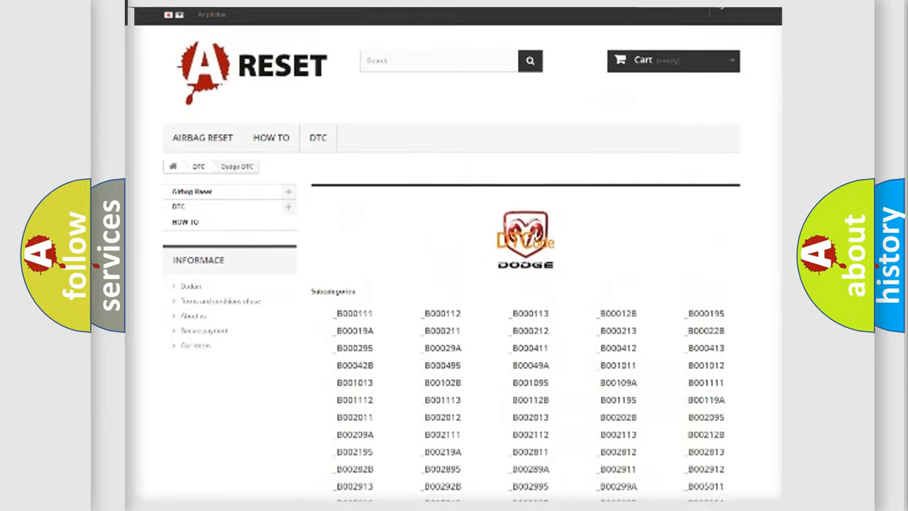
scroll(up, 3)
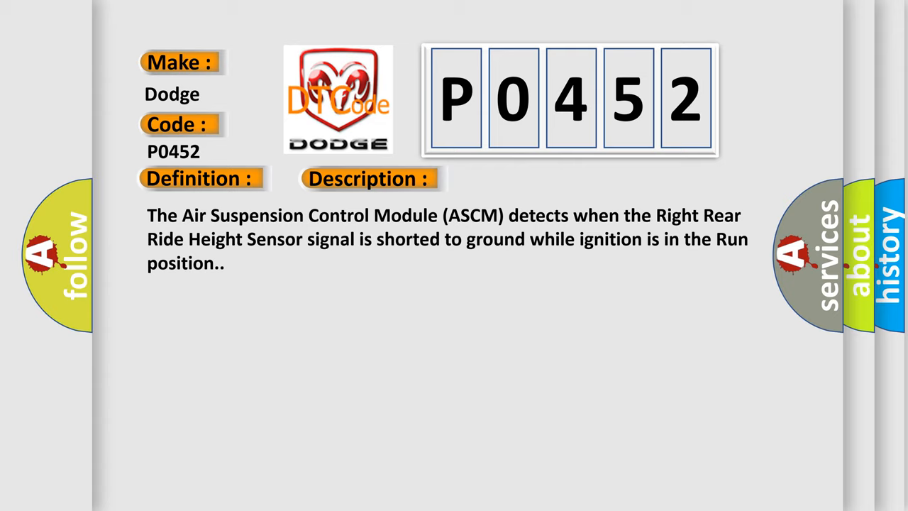
Reveal the Cause list: shorted right rear height sensor circuit, the sensor, or ASCM
click(370, 178)
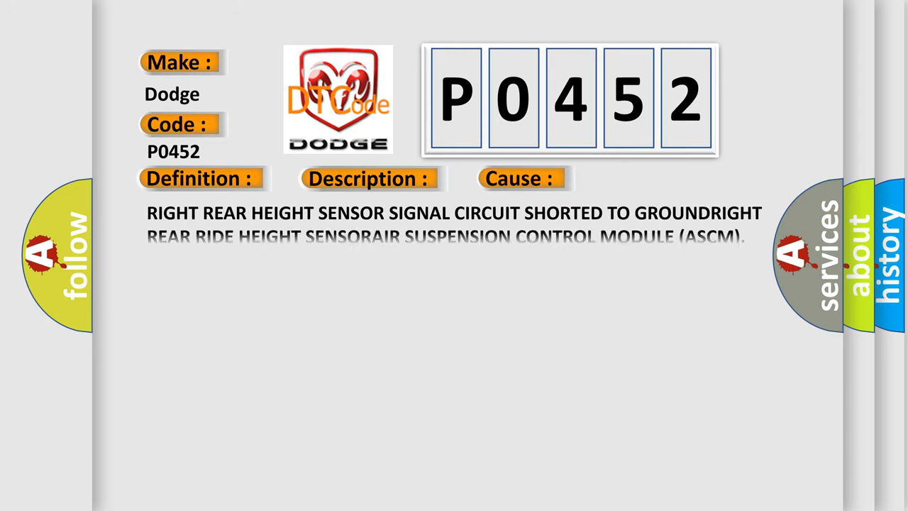